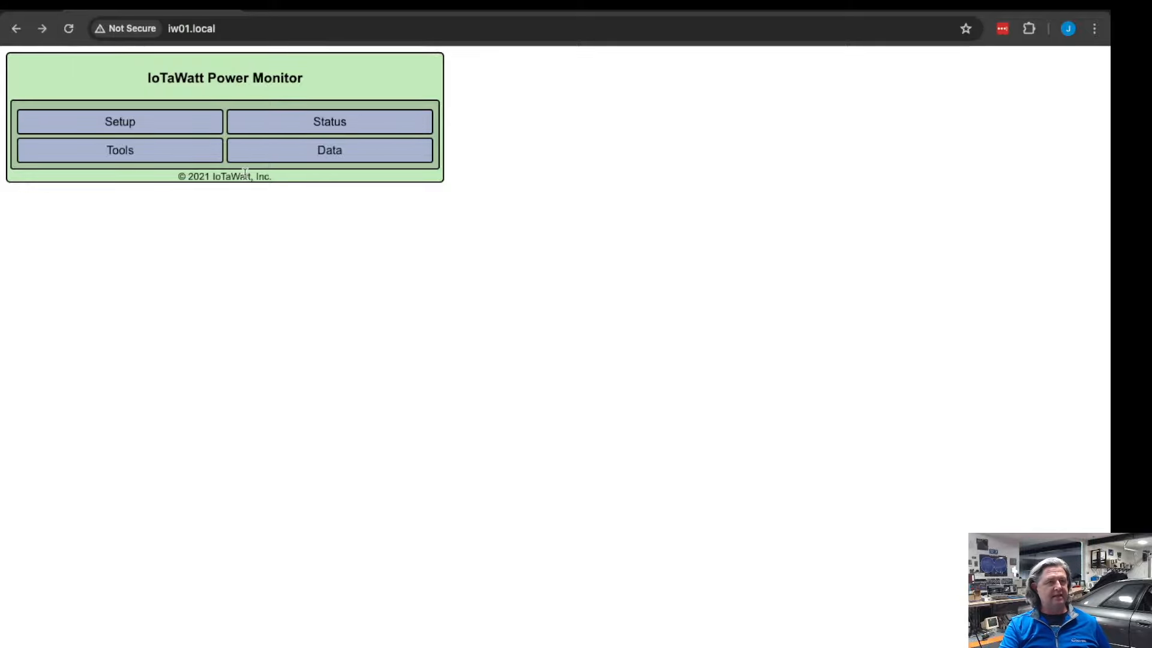
mouse_move(223, 285)
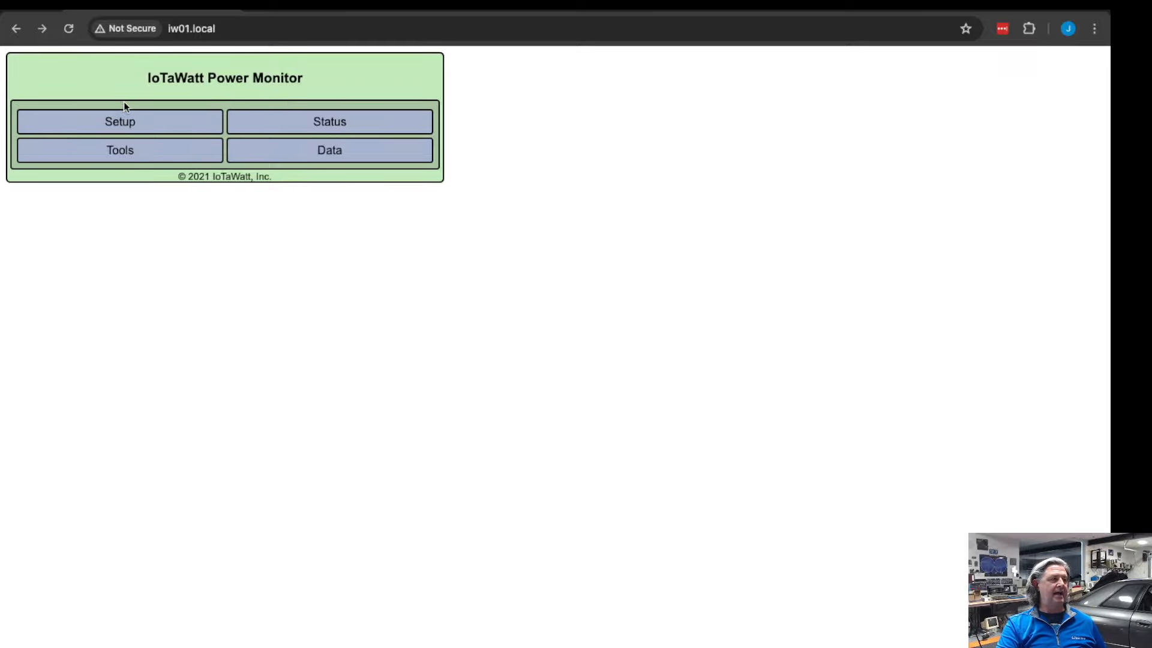
Show the device configuration (name IW01, time zone -7), then the list of 15 input channels
click(120, 121)
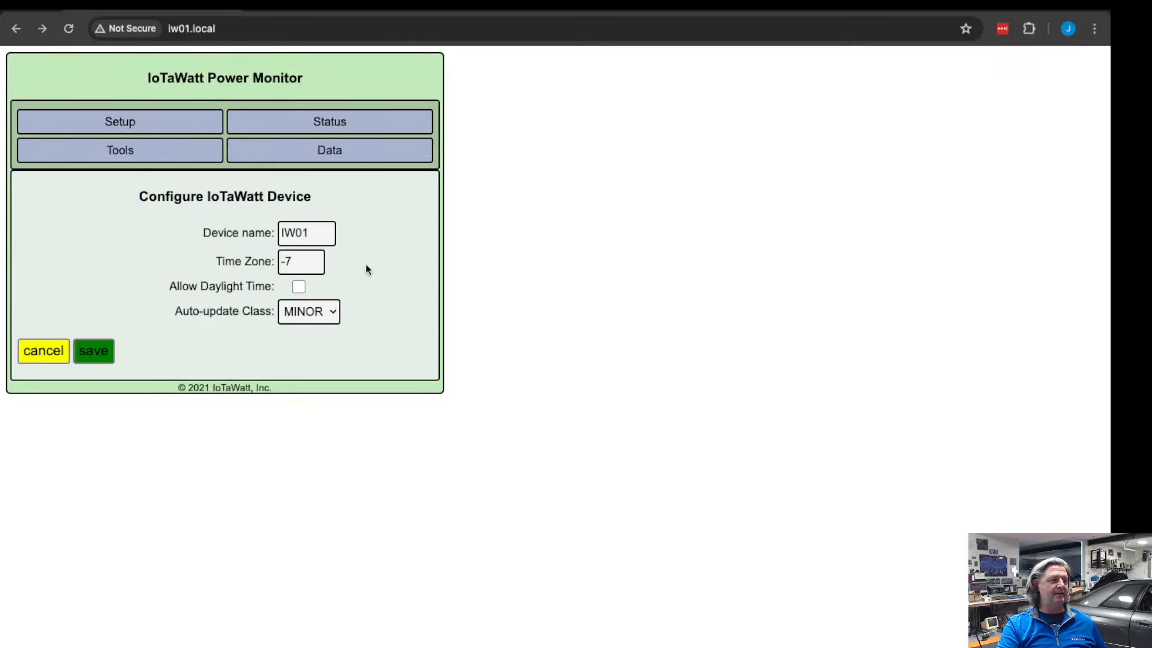
click(120, 122)
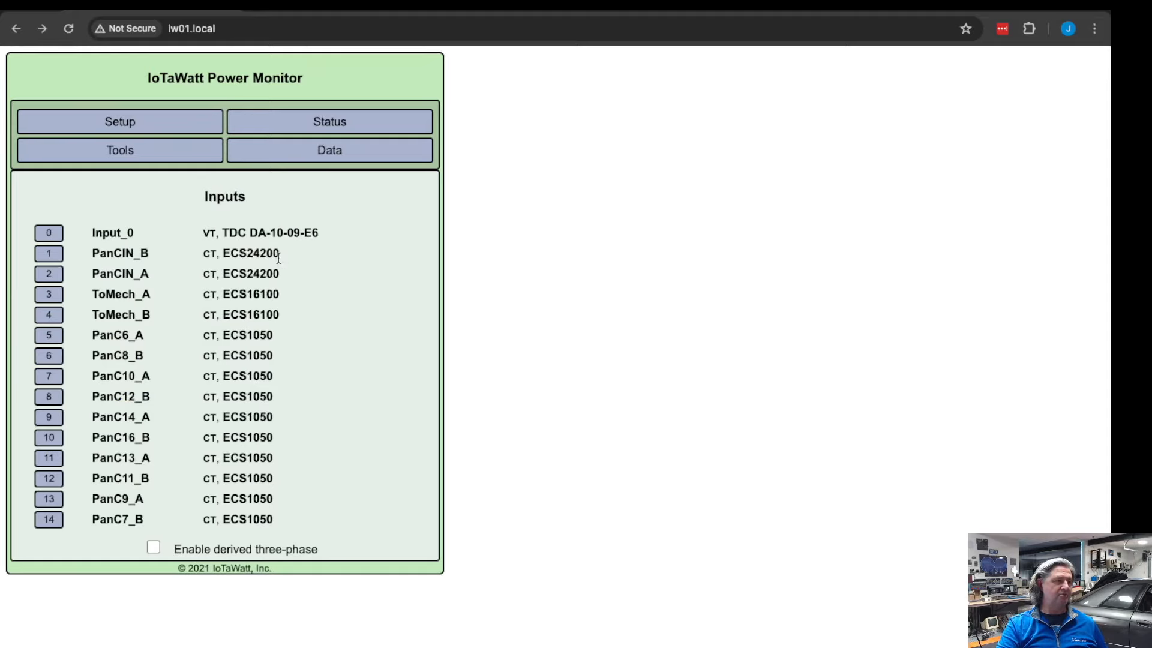
mouse_move(250, 437)
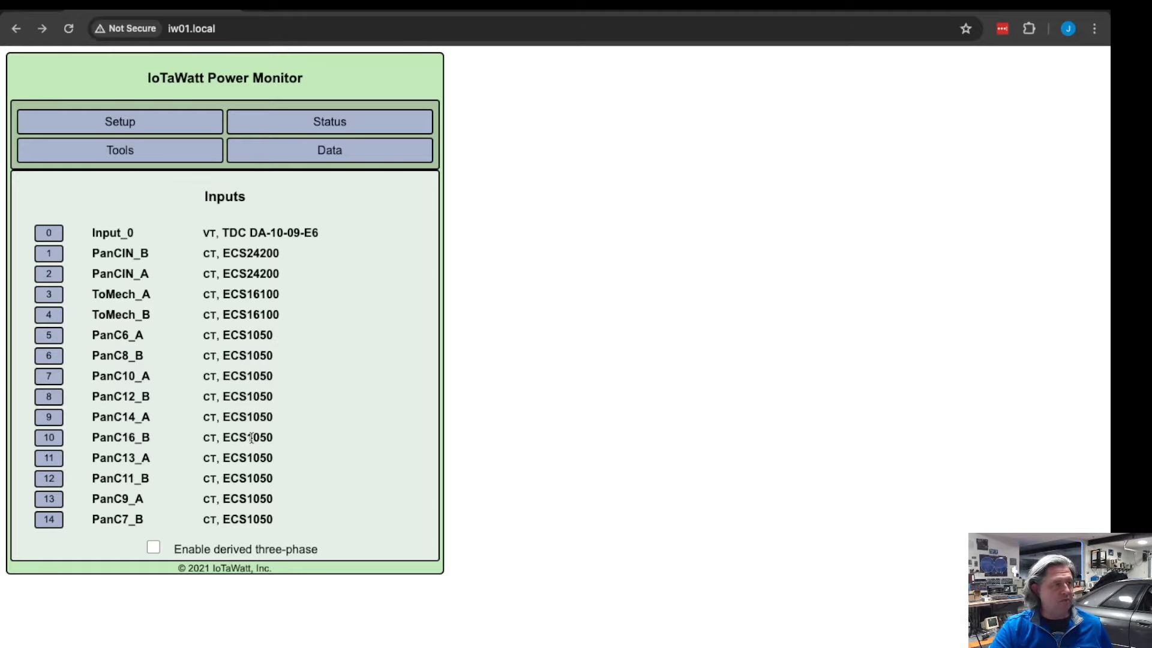
Show the eight computed outputs such as GenTotalAmps, GenTotalW and PanCDiff_A with their formulas
click(120, 150)
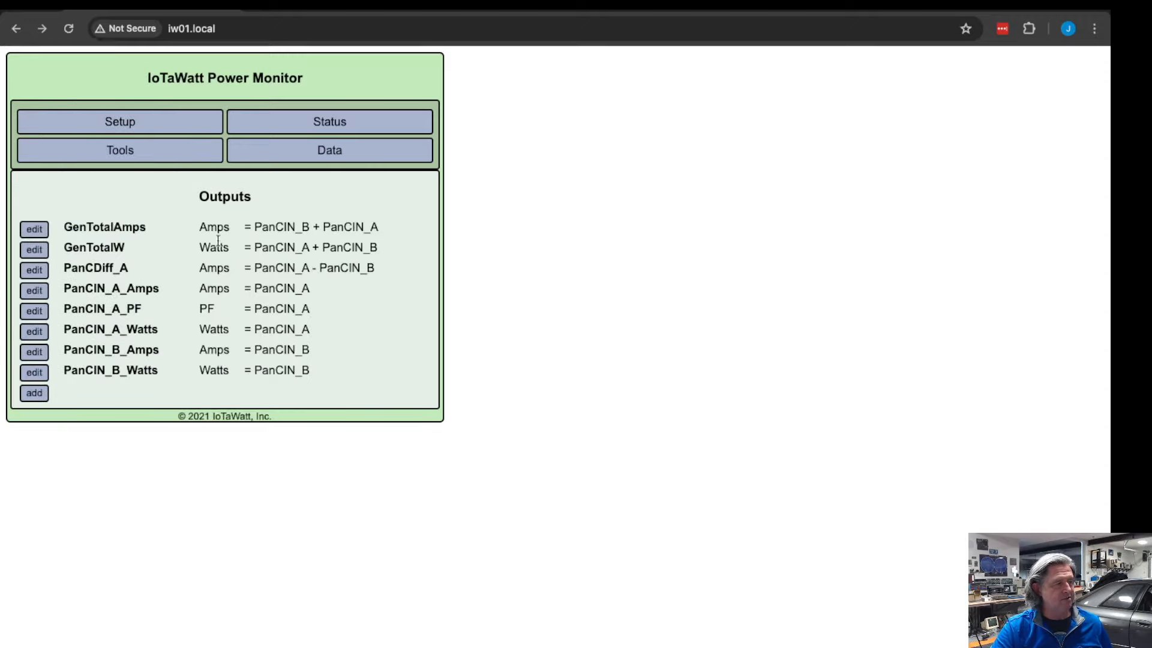
mouse_move(132, 329)
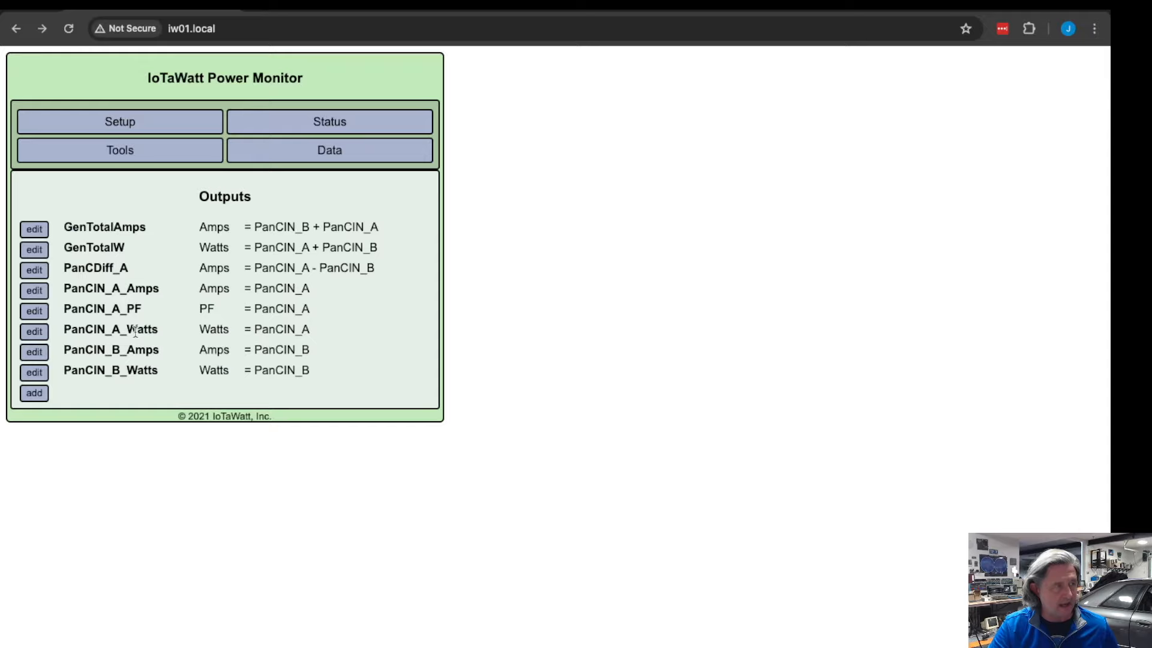
mouse_move(123, 227)
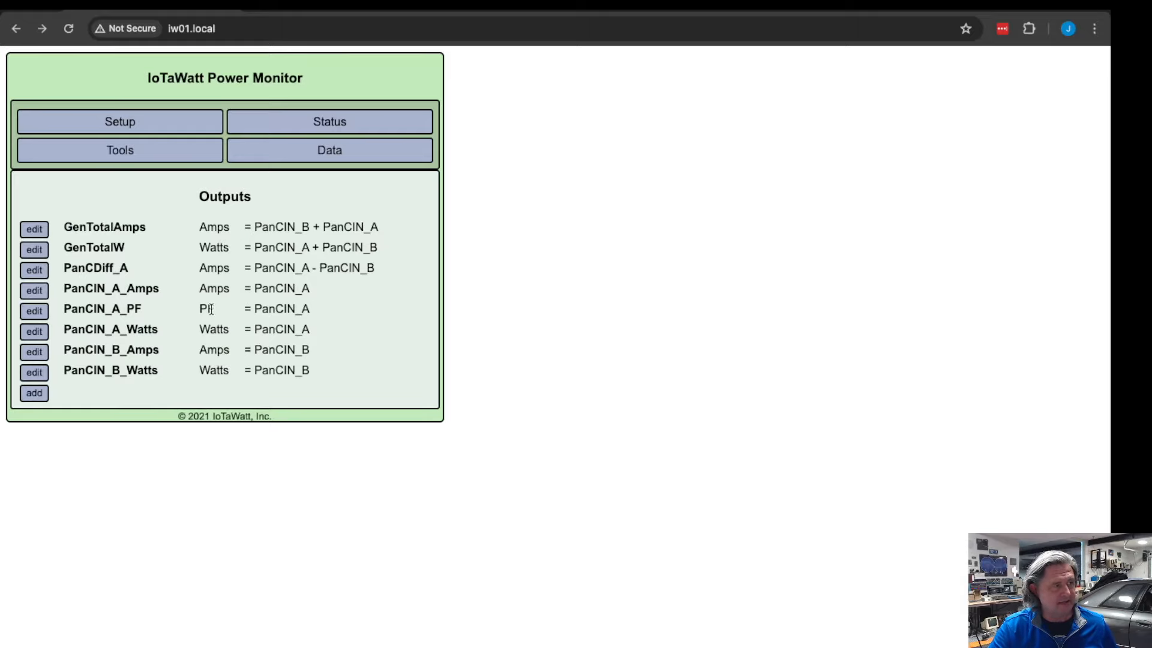
click(120, 121)
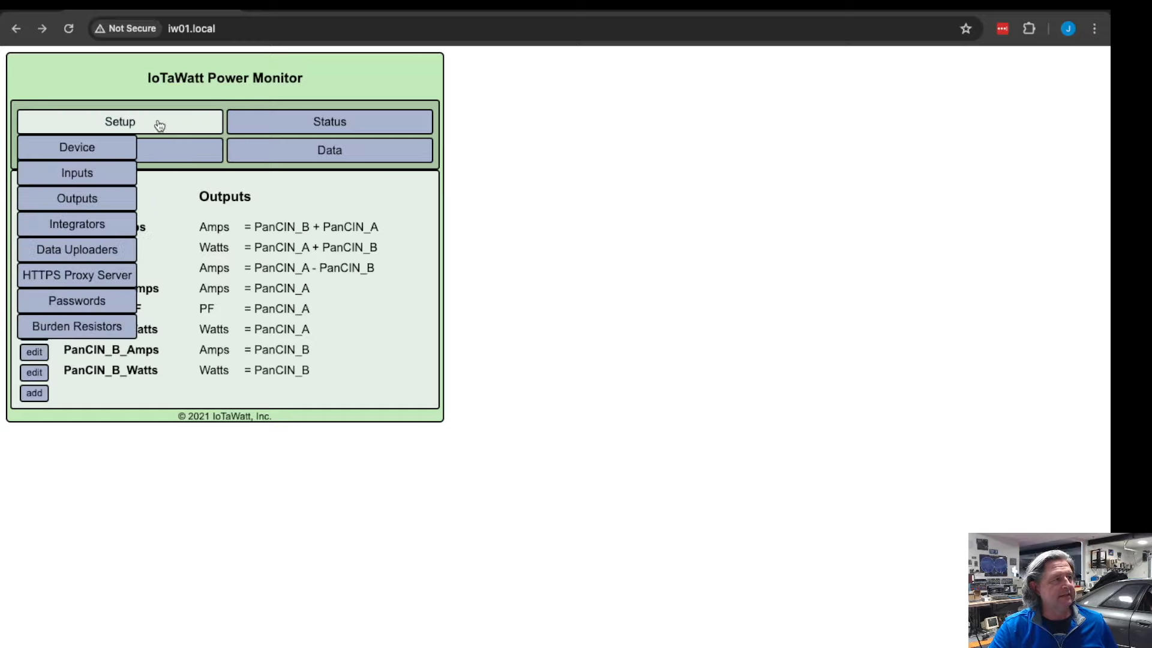
mouse_move(77, 223)
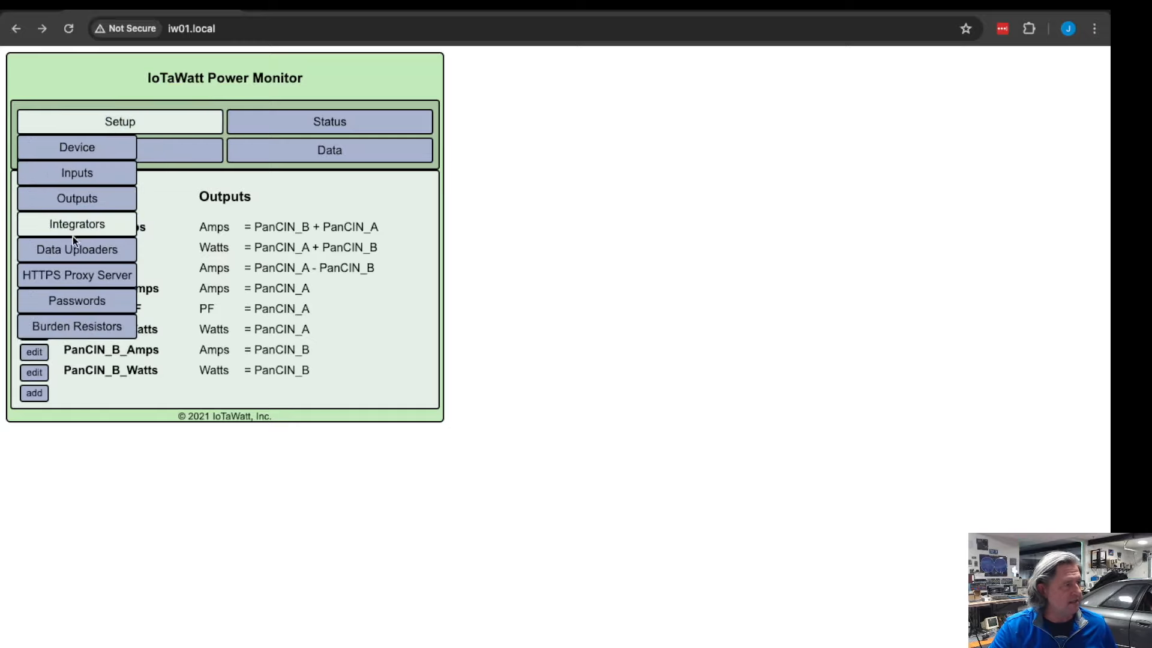
mouse_move(77, 250)
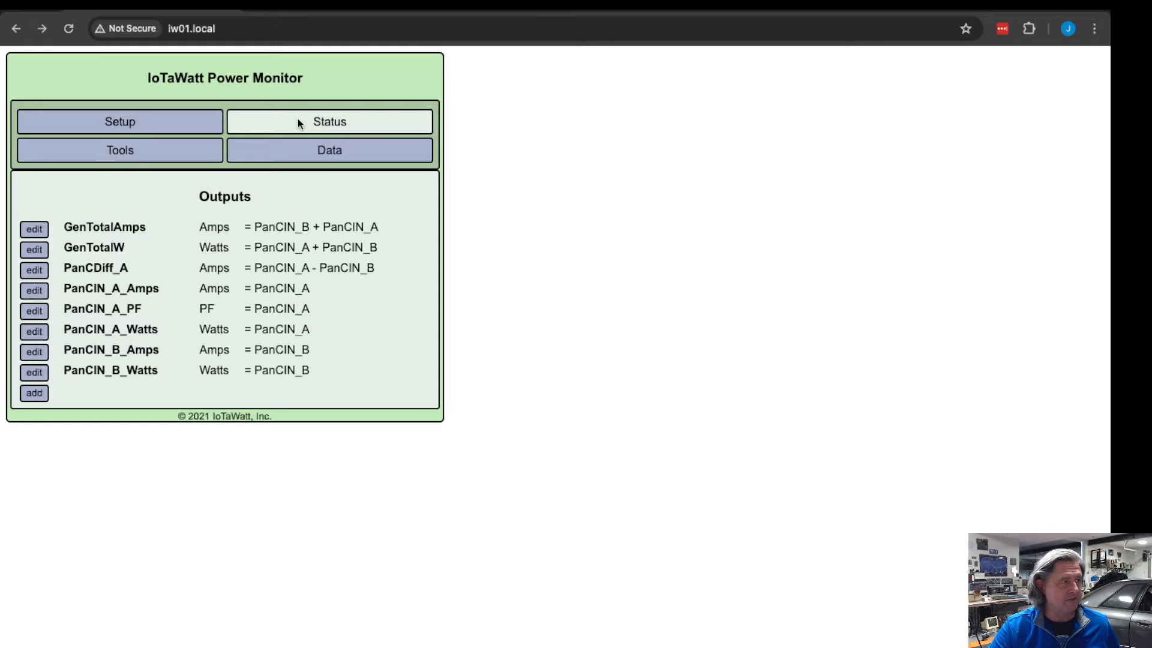
Show the status page with live input/output readings and the influxDB1 uploader running
click(328, 122)
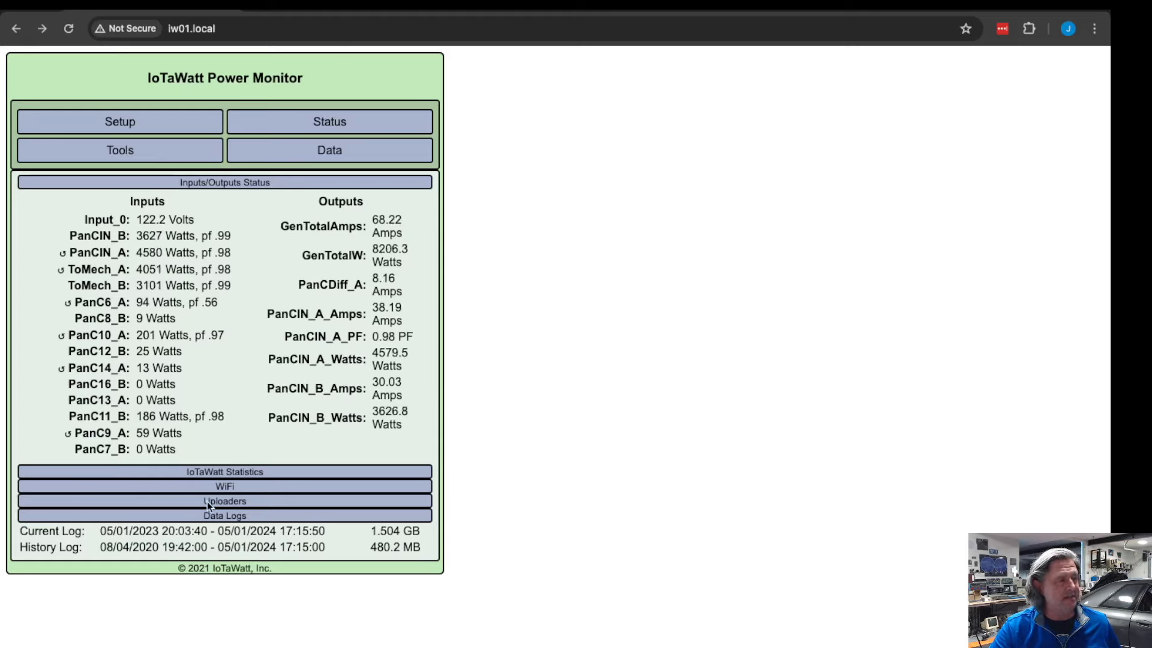
click(224, 501)
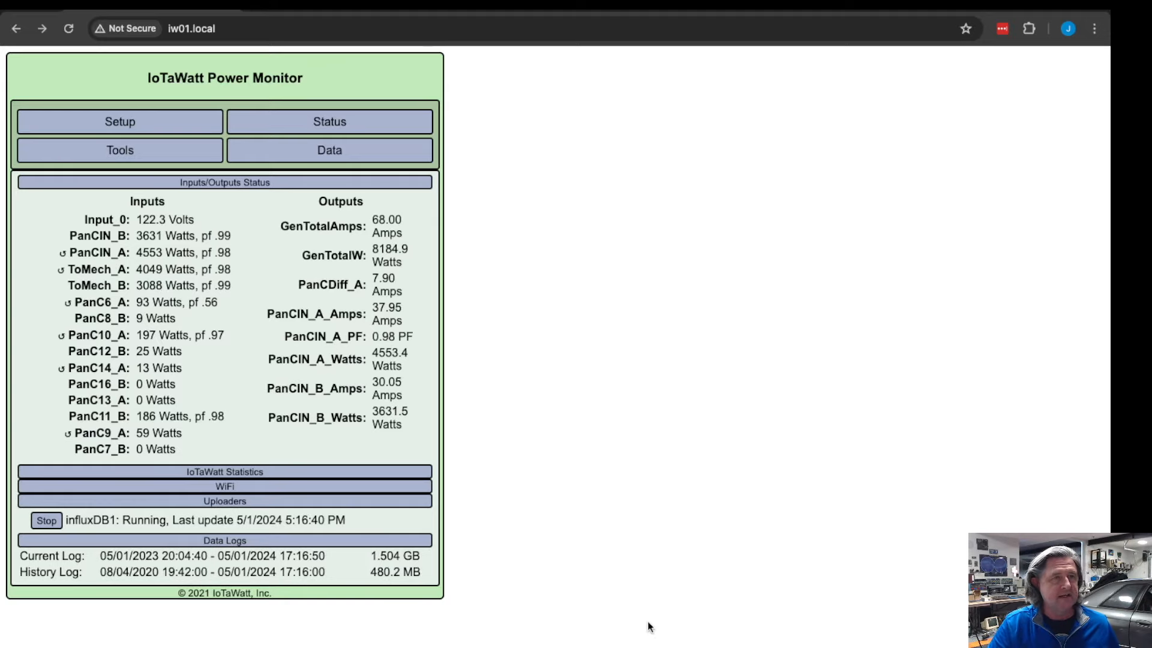
Open Graph+ from the Data menu, then switch to Grafana's dashboard search listing Panel G and Power Systems
click(329, 150)
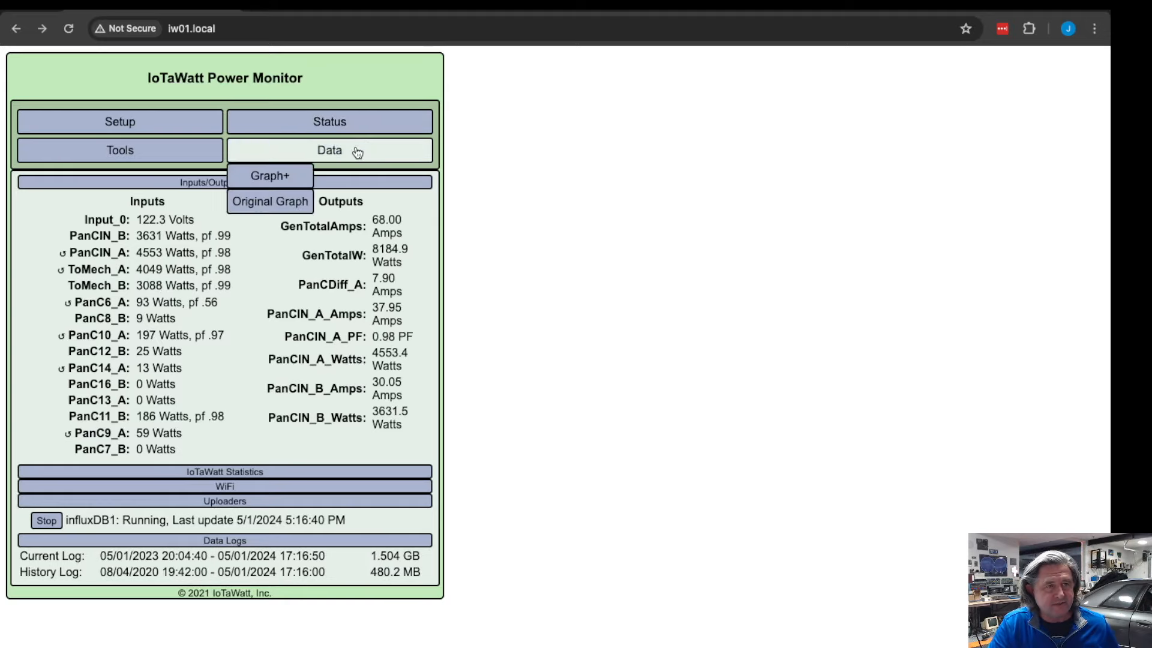
click(270, 175)
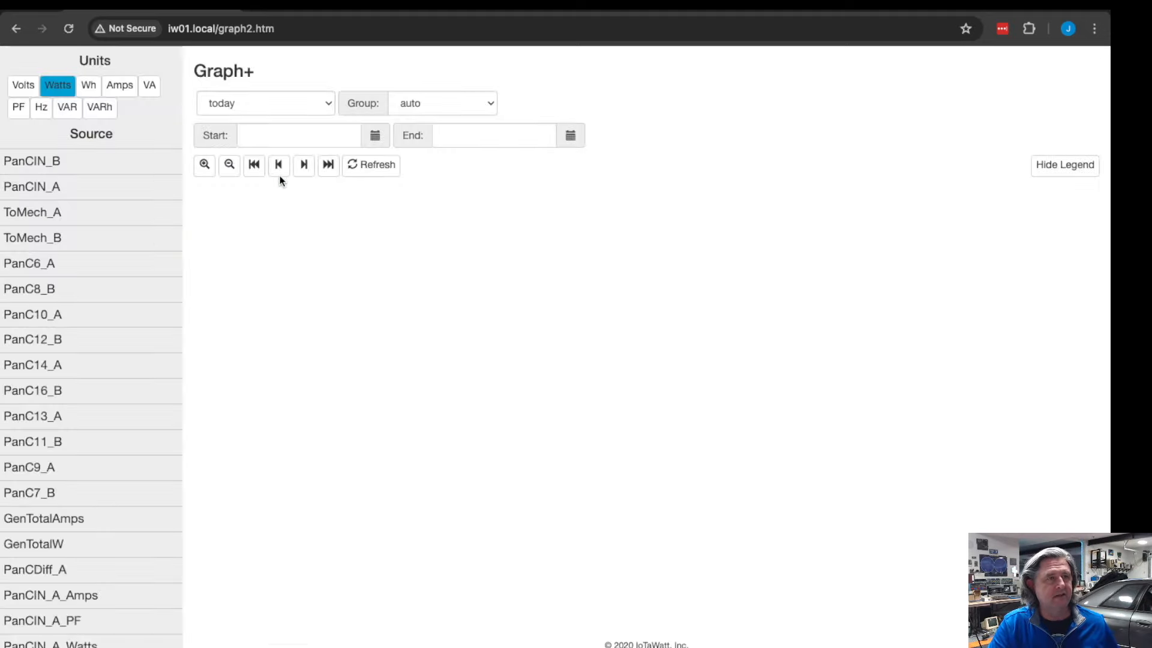
click(32, 187)
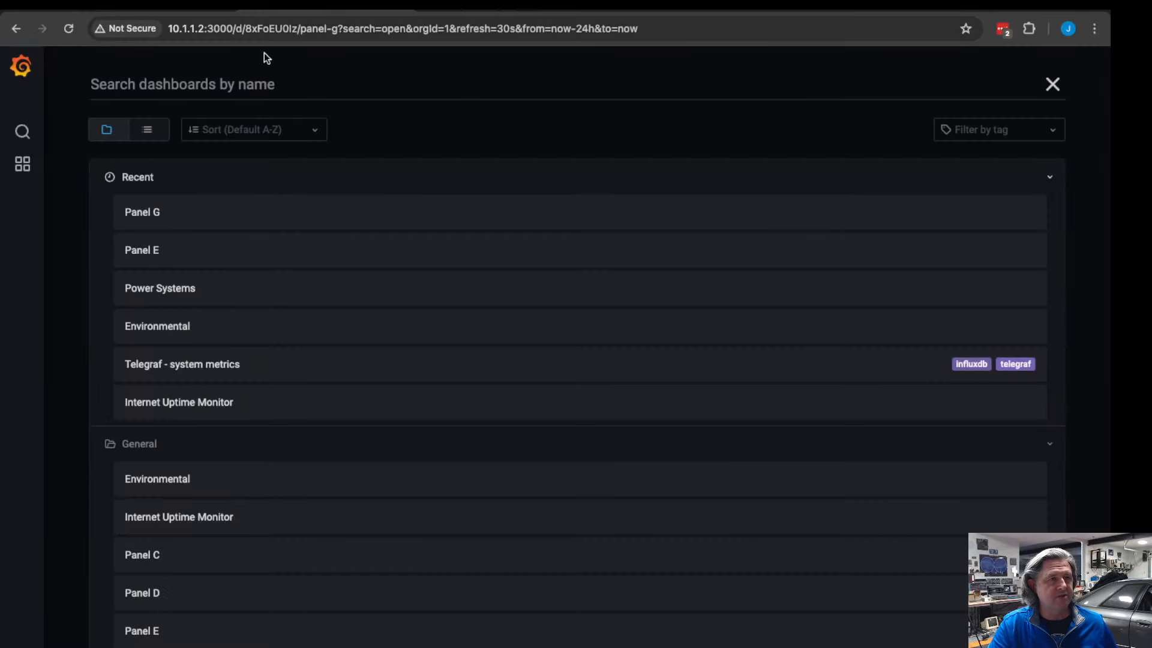
Open the Power Systems dashboard, then switch to the Panel G dashboard with IN A/IN B totals
click(159, 286)
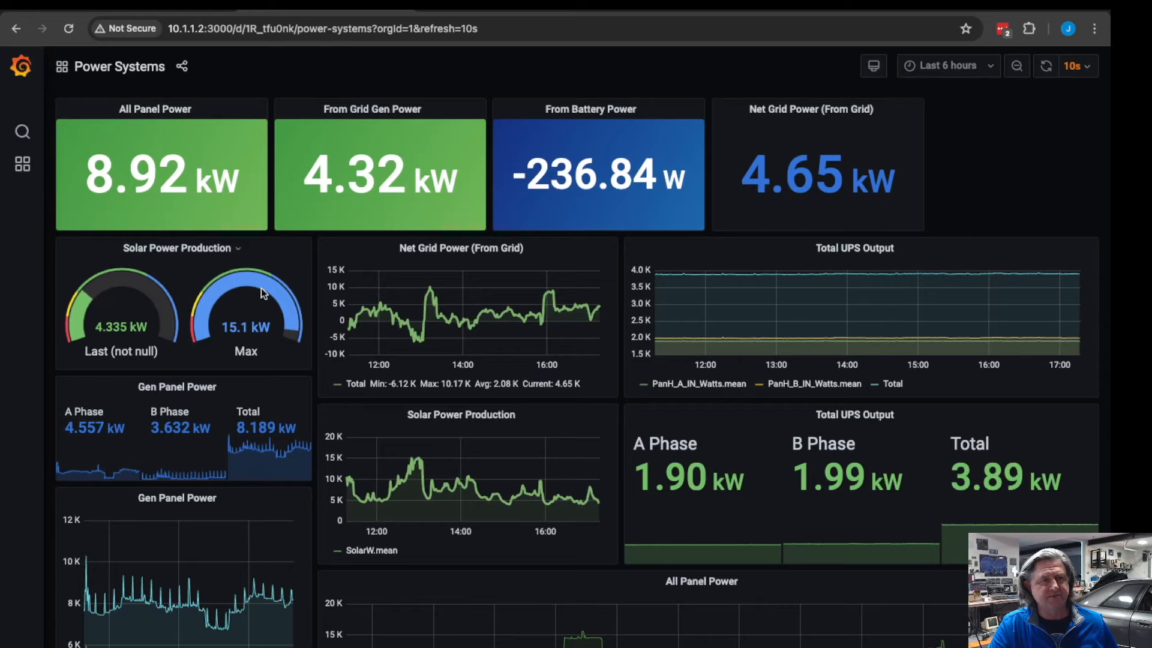
mouse_move(565, 376)
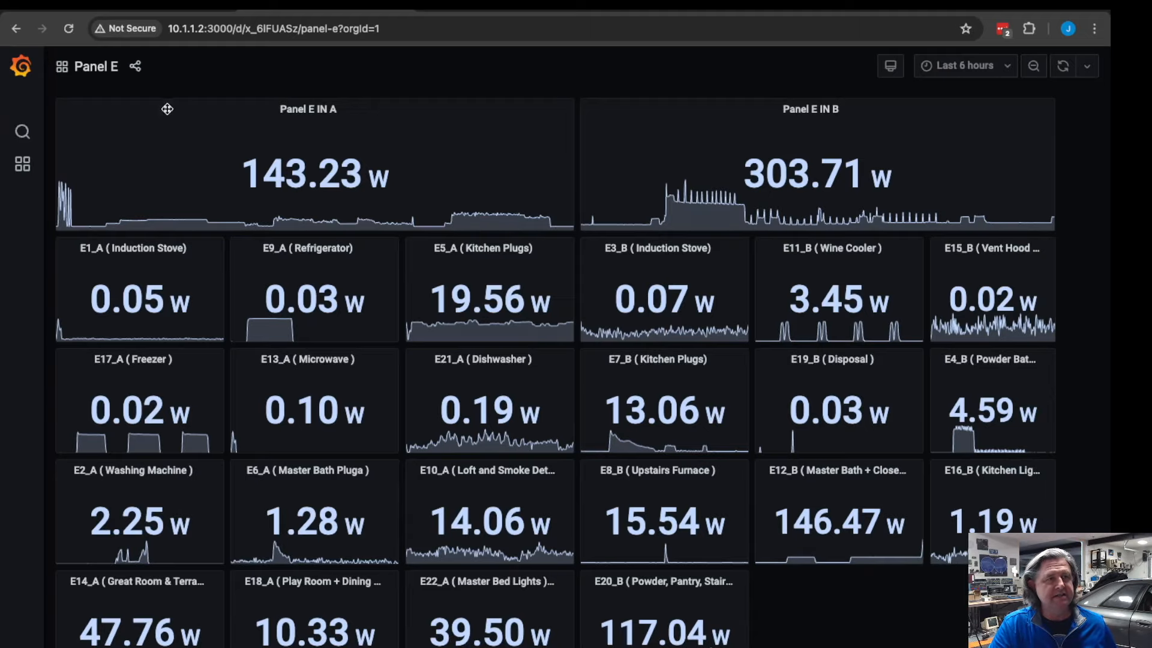
click(22, 130)
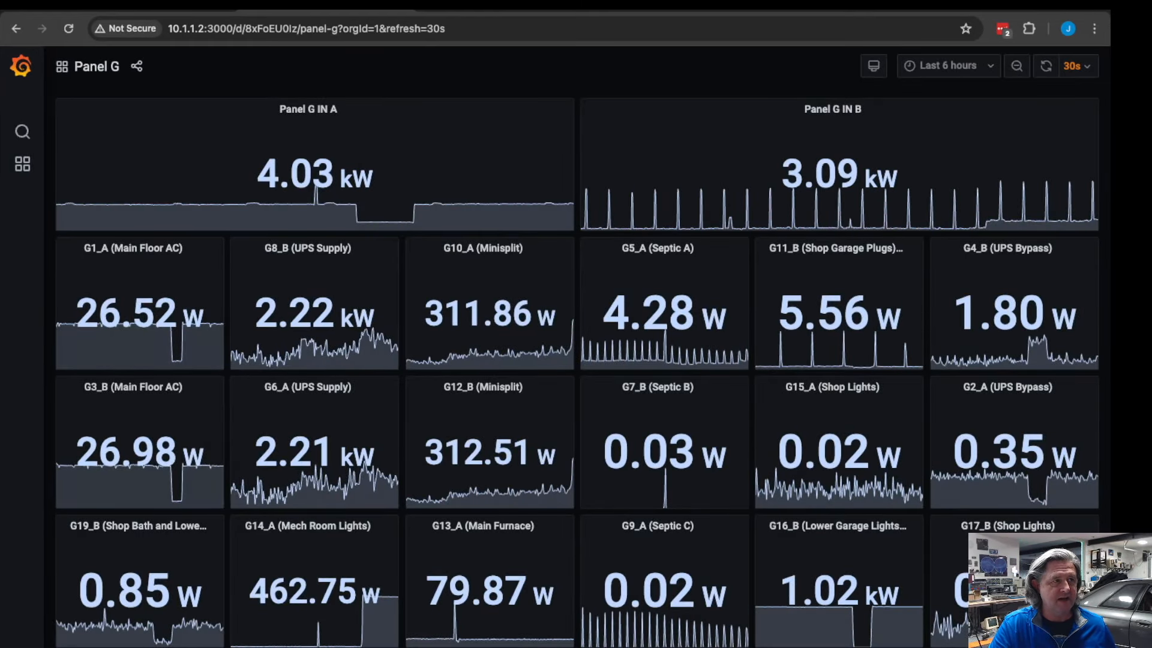
Widen Panel G's time range to 24 hours then 7 days, and return to the IoTaWatt page
click(946, 65)
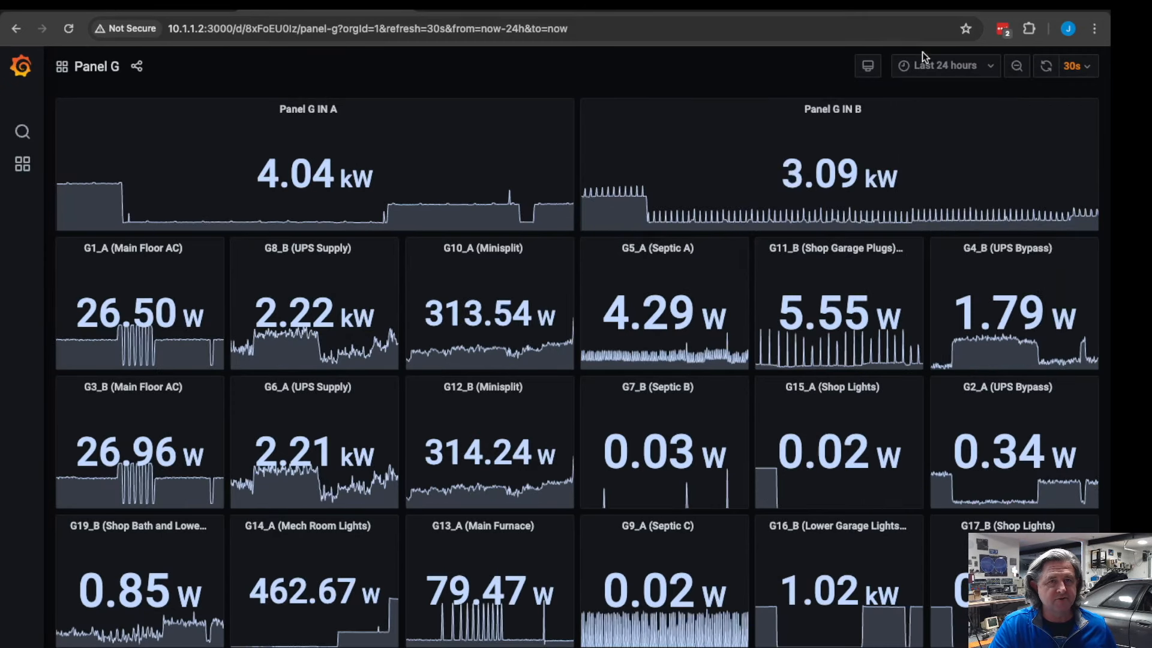
click(943, 65)
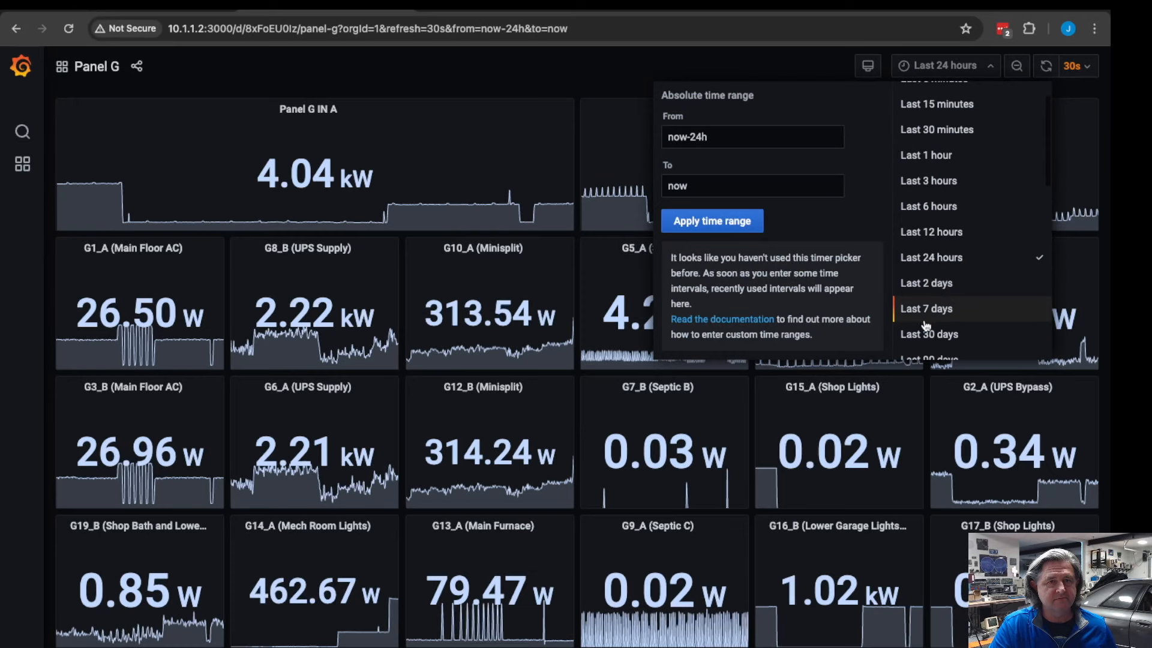
click(929, 335)
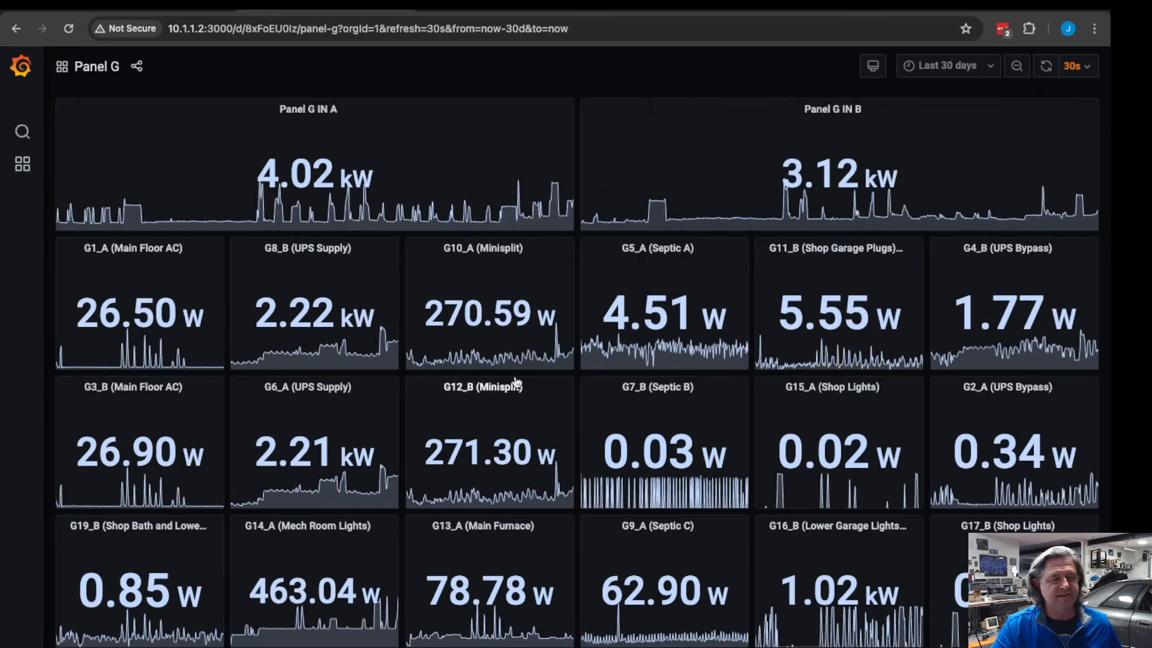
mouse_move(514, 407)
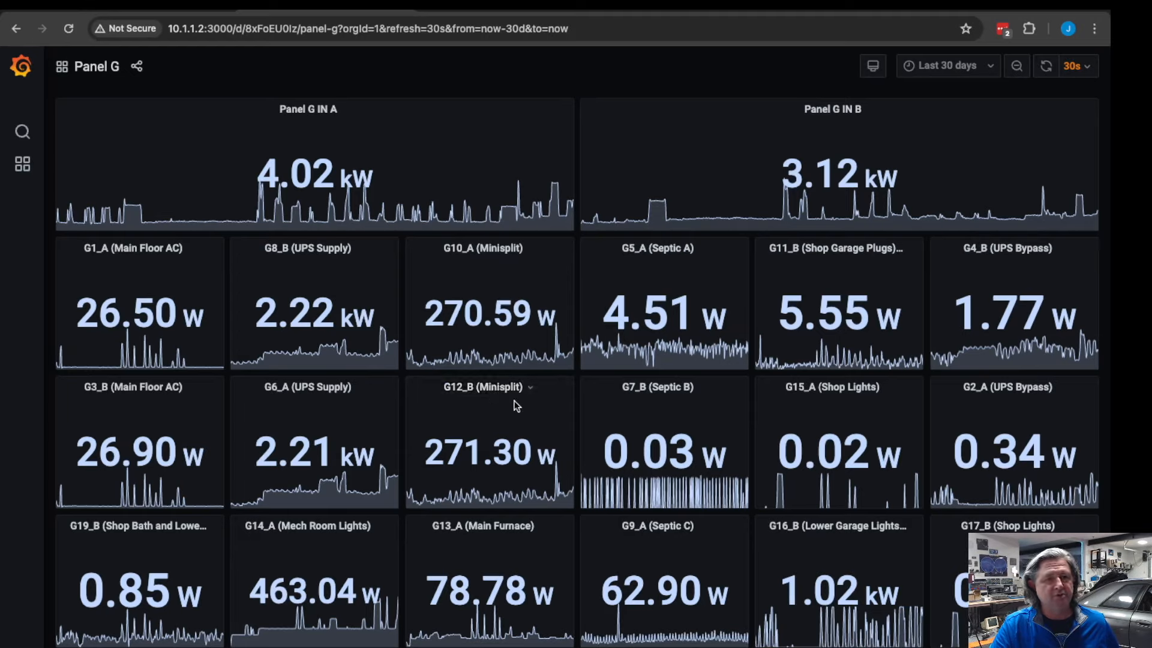
mouse_move(488, 388)
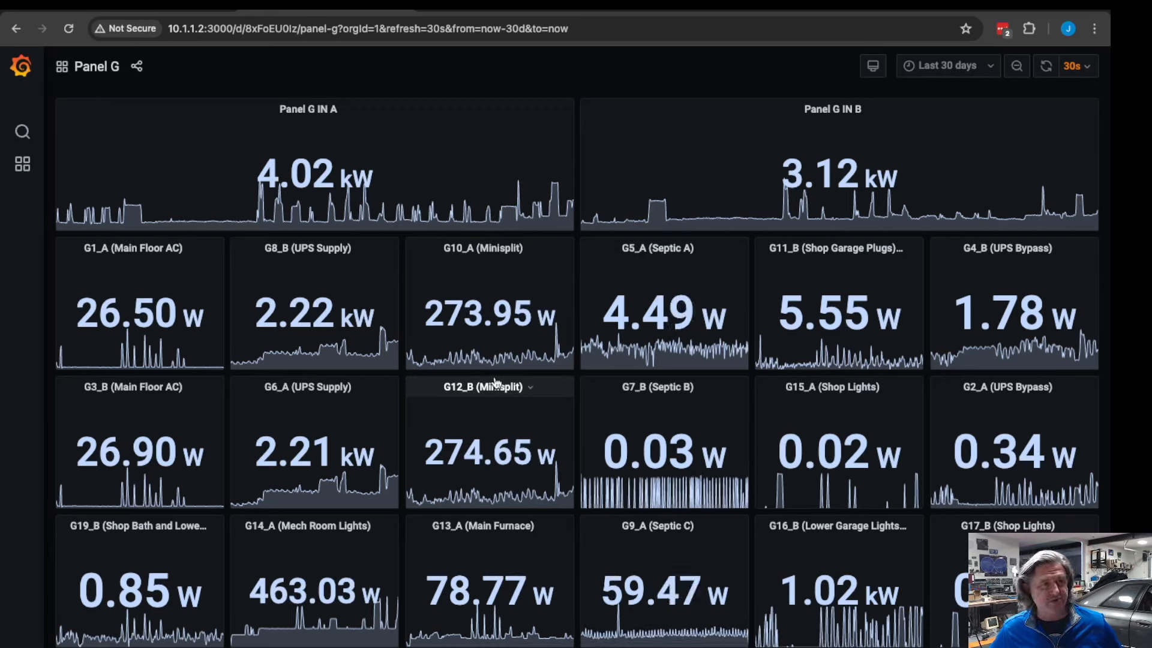
mouse_move(599, 231)
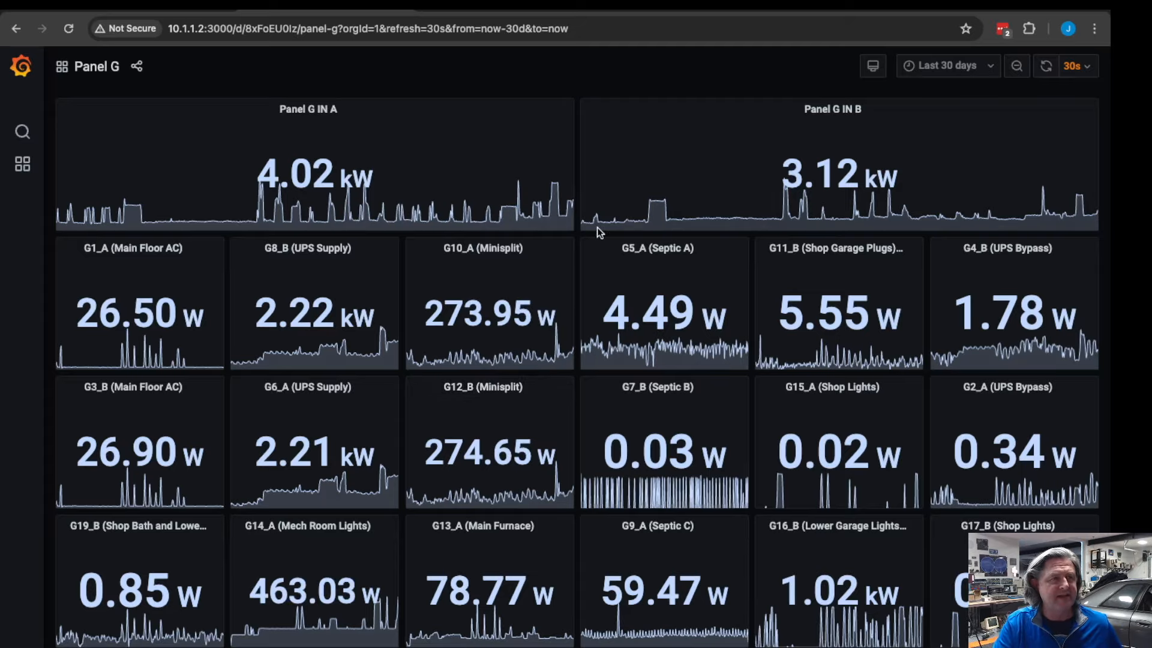
click(221, 28)
text(iw01.local)
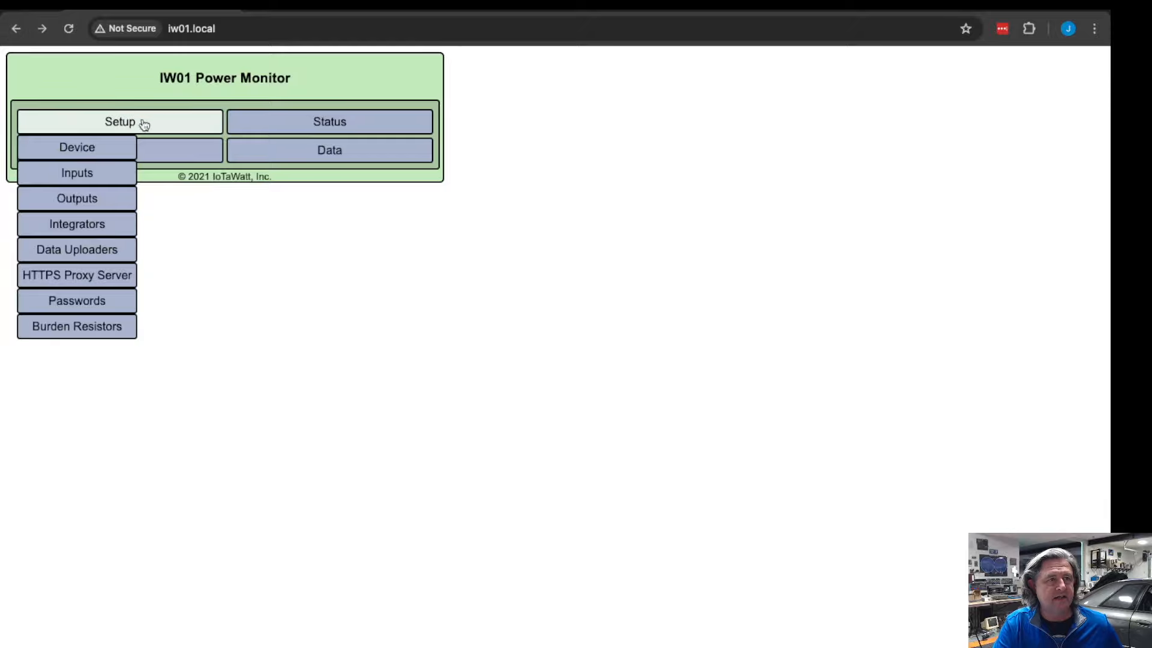
Review the outputs list and start a blank Configure Output form with its formula keypad
click(120, 150)
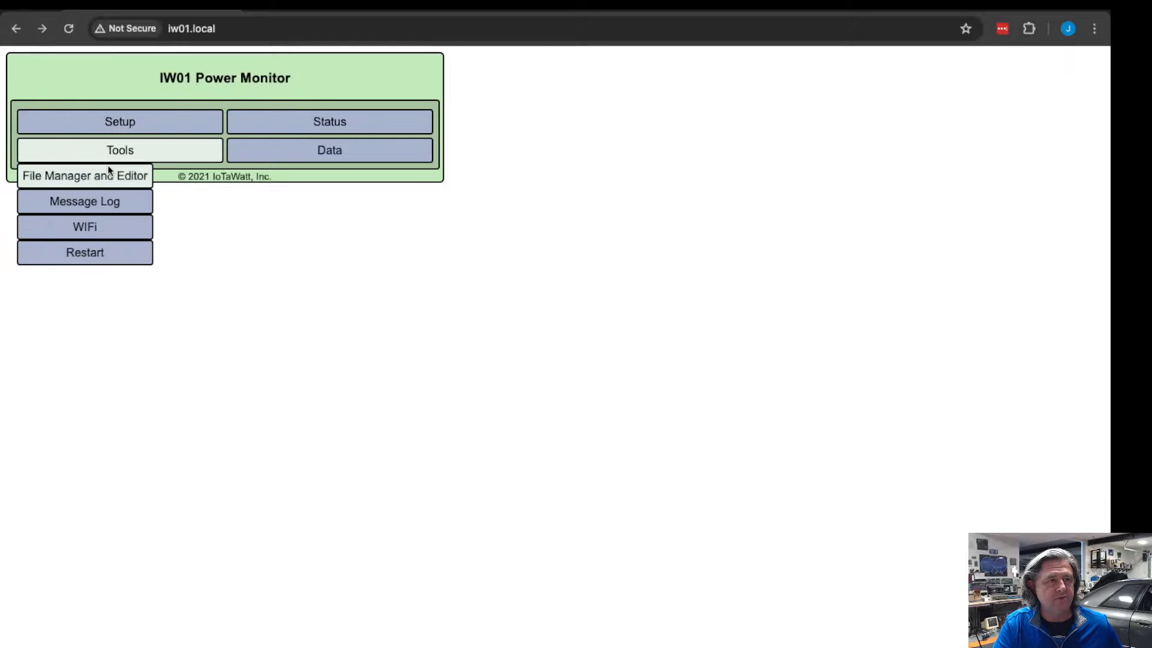
click(120, 121)
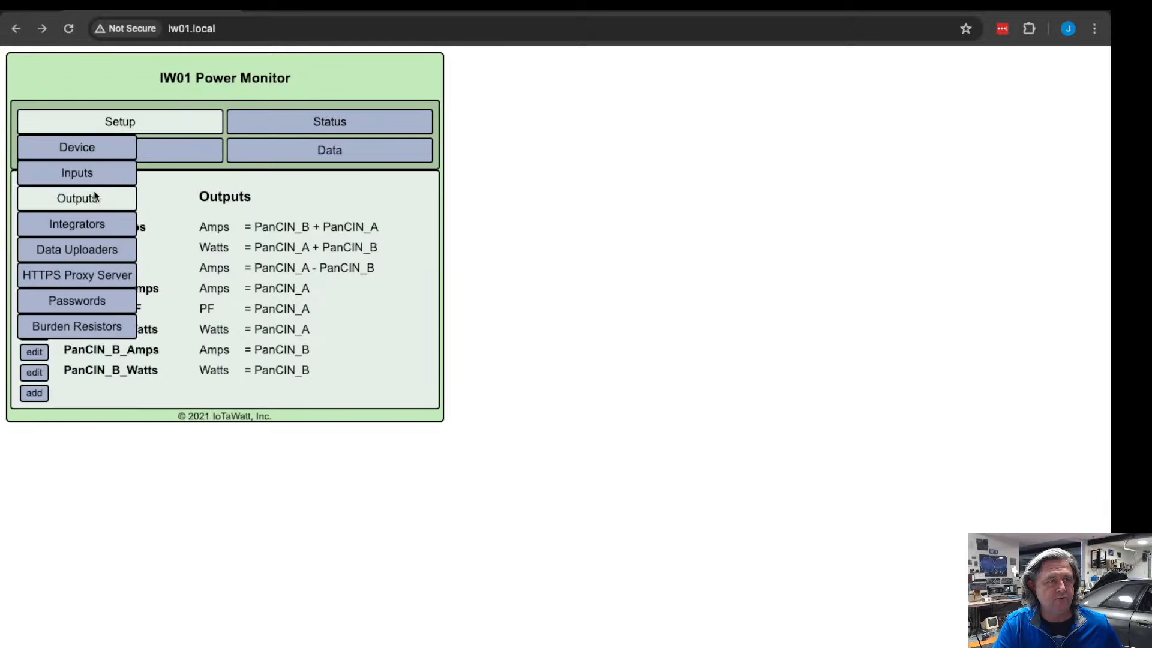
click(33, 392)
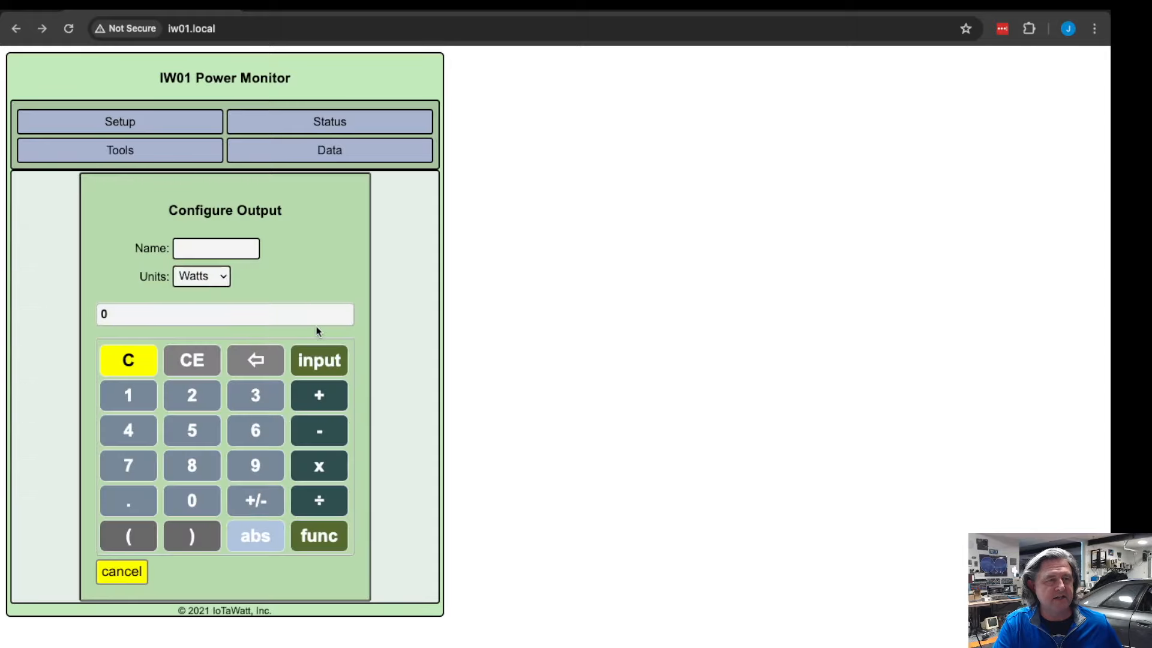
mouse_move(232, 289)
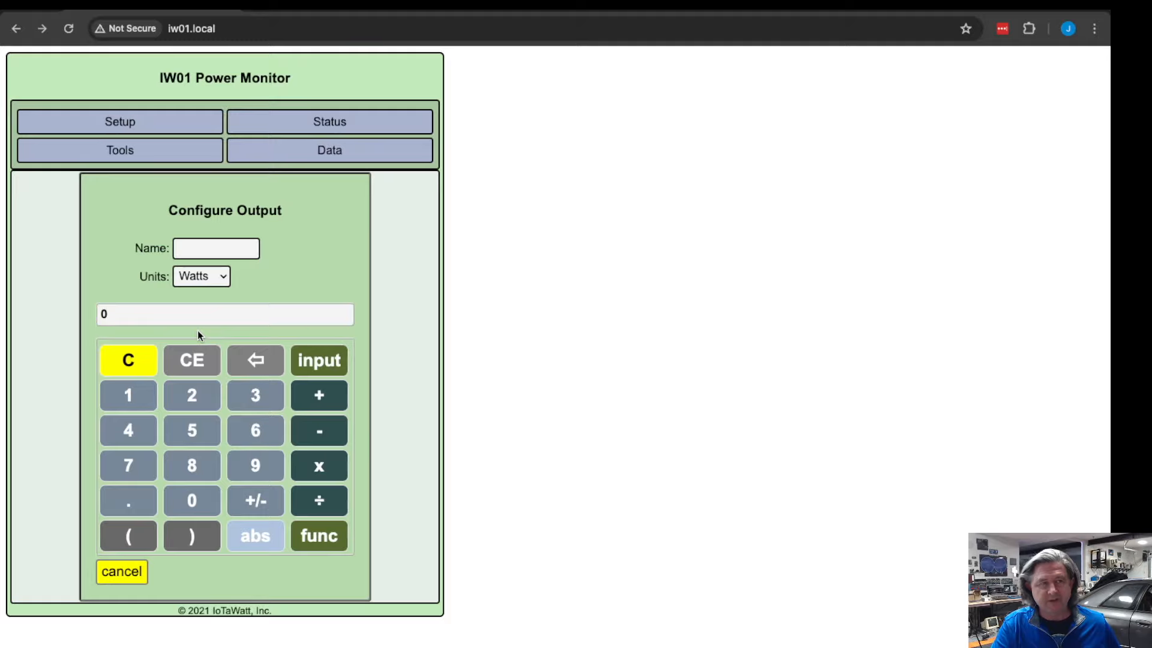
mouse_move(195, 356)
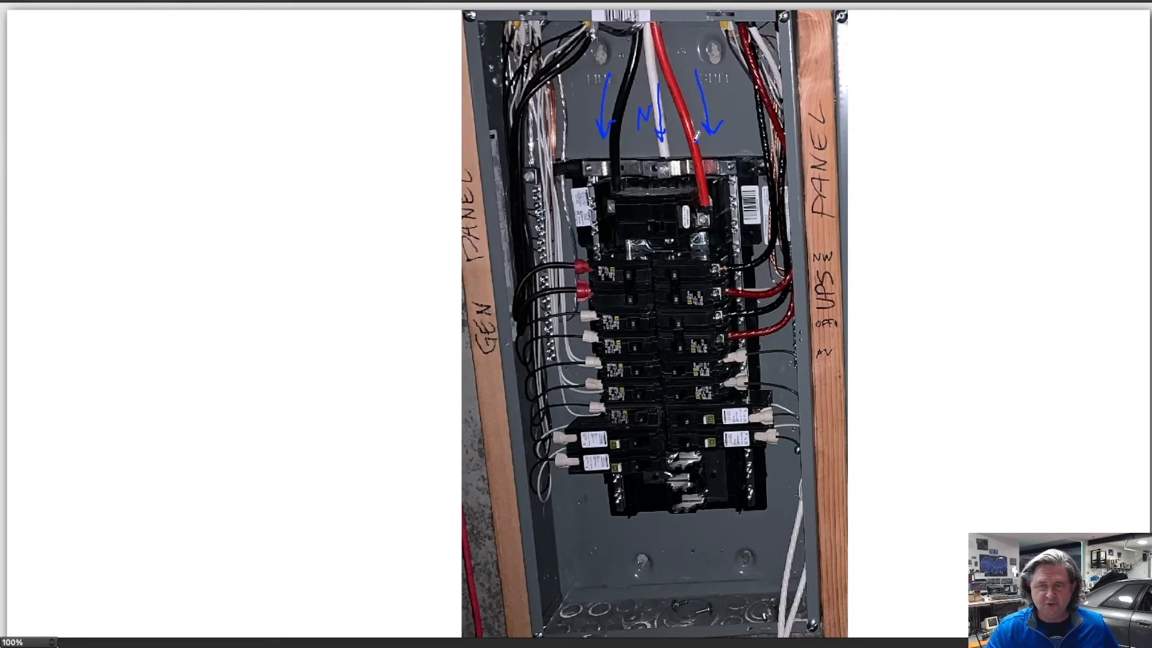
Draw the 120V/240V voltage triangle over the feed wires and sketch an outlet on the canvas
drag(613, 143, 691, 142)
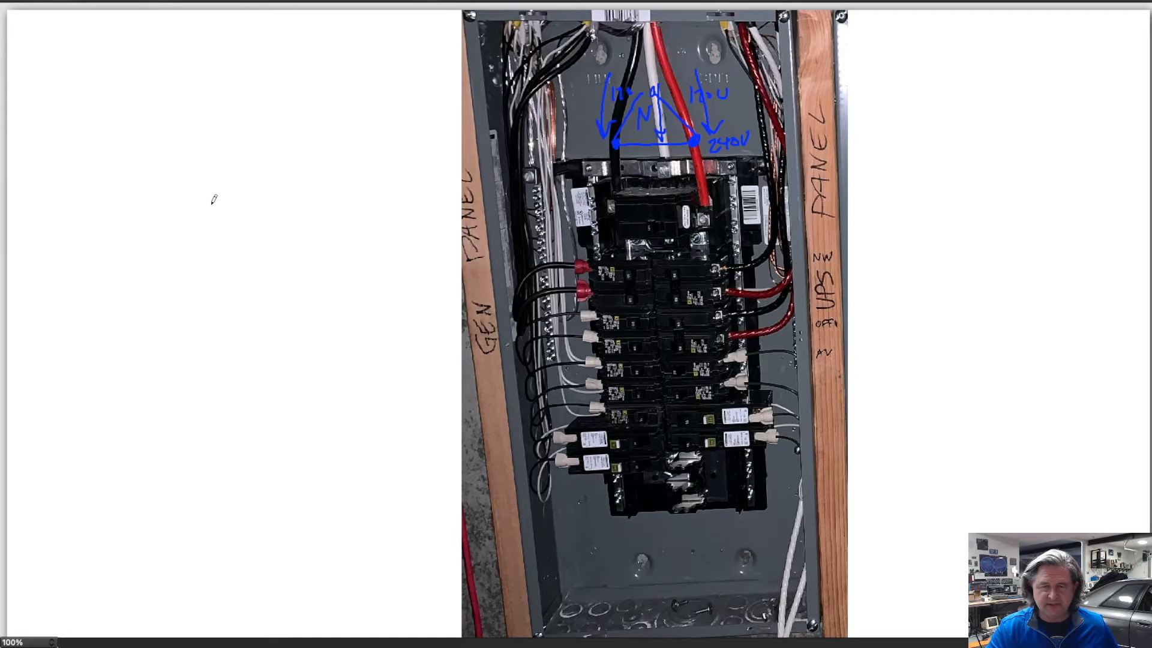
drag(192, 198, 287, 257)
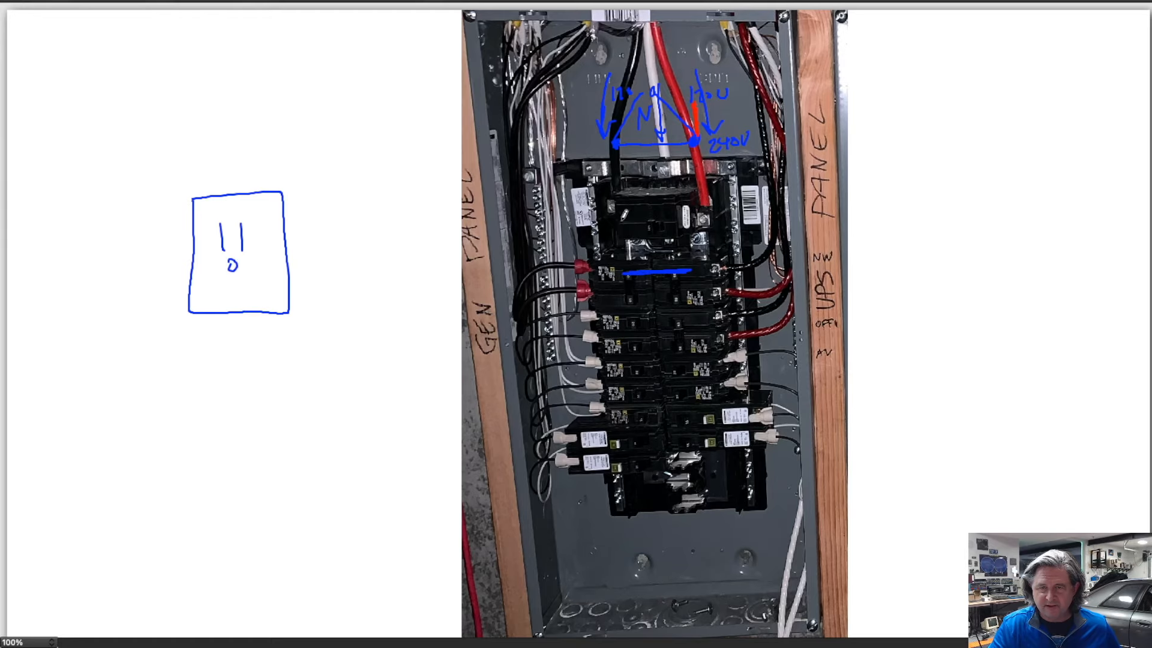
Mark alternating breaker rows with blue and red lines by phase
drag(627, 322, 691, 321)
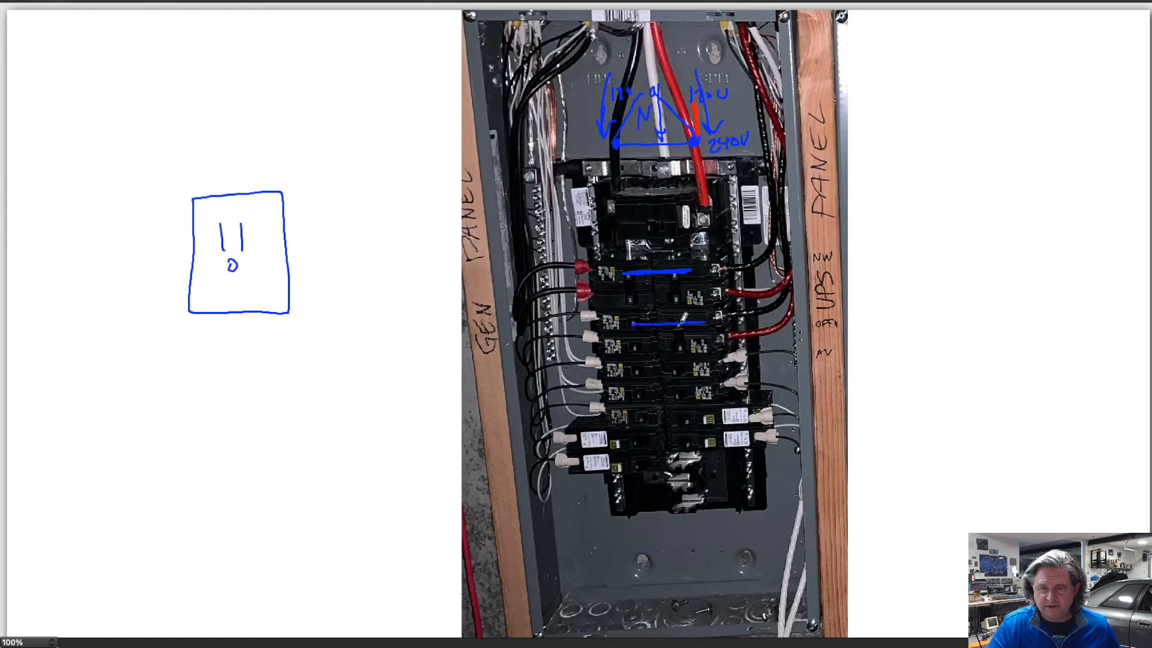
drag(628, 374, 705, 371)
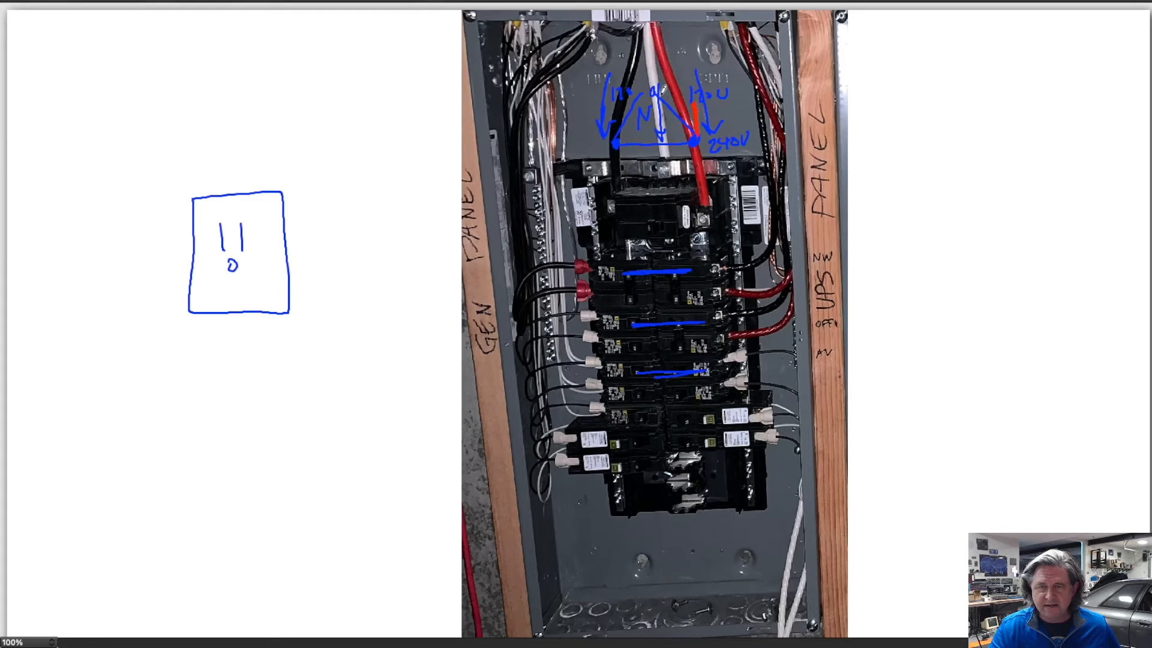
drag(624, 295, 705, 295)
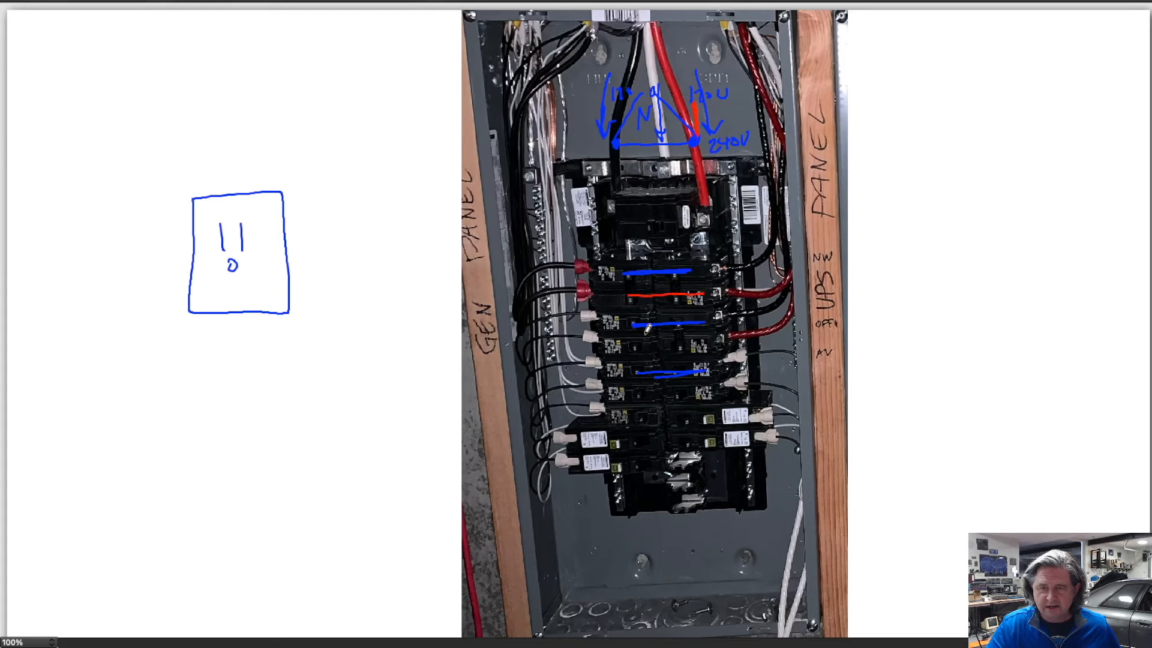
drag(639, 345, 695, 349)
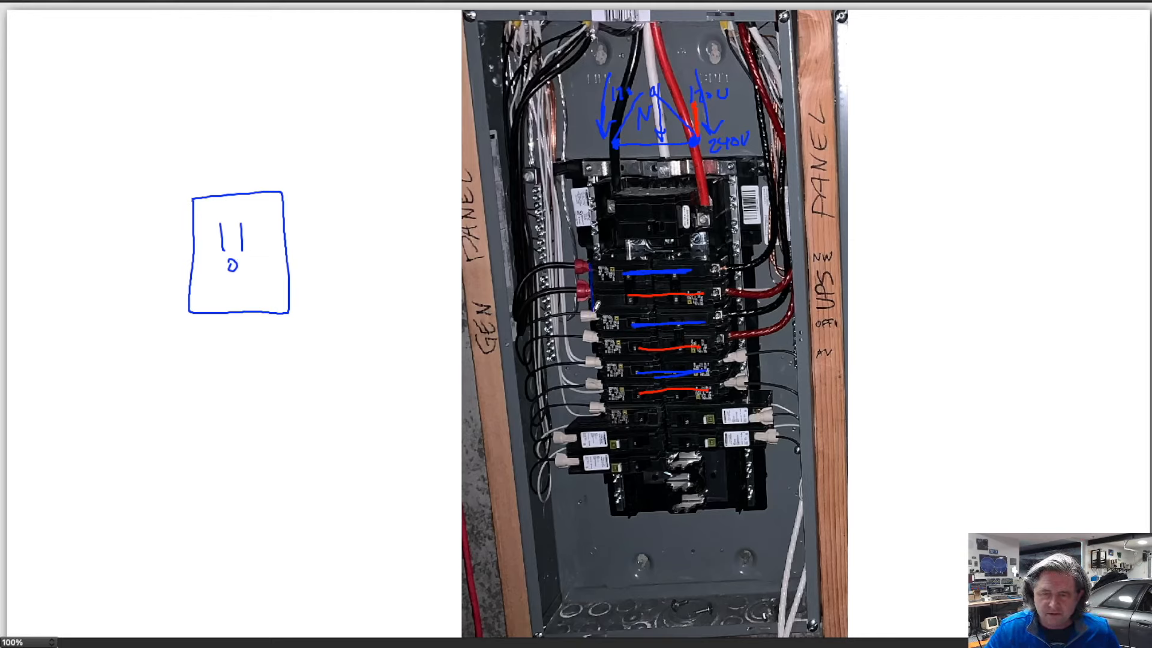
Box the two-pole breaker, wire a green 240V load to its terminals, and wire the outlet into the panel
drag(595, 264, 654, 304)
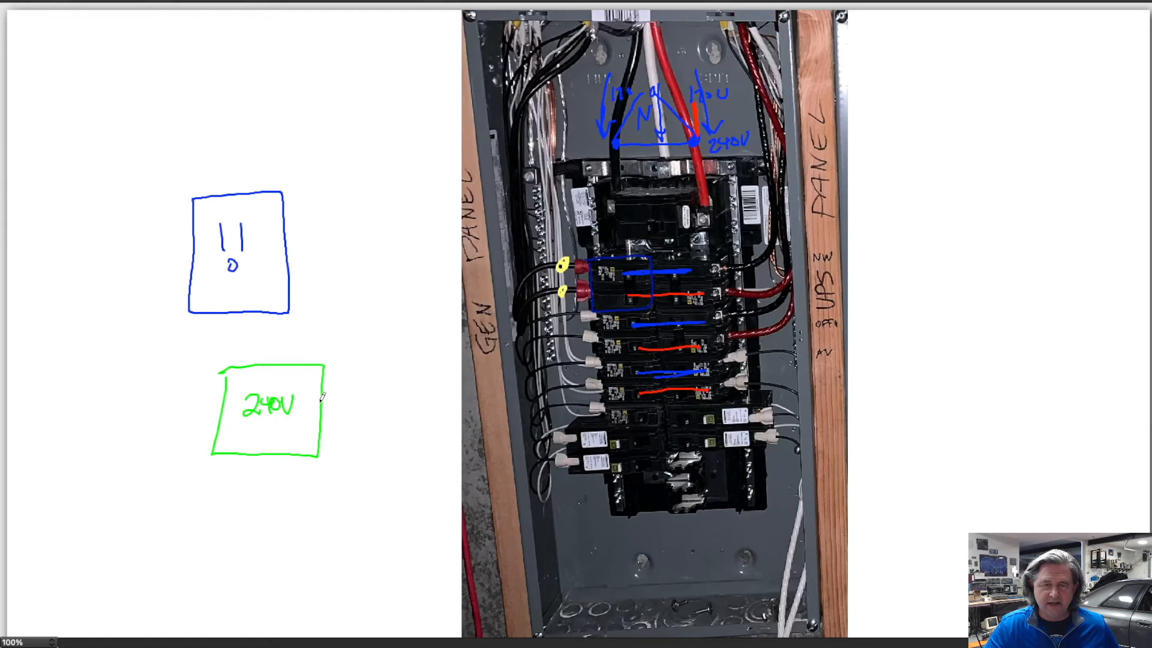
drag(323, 397, 547, 261)
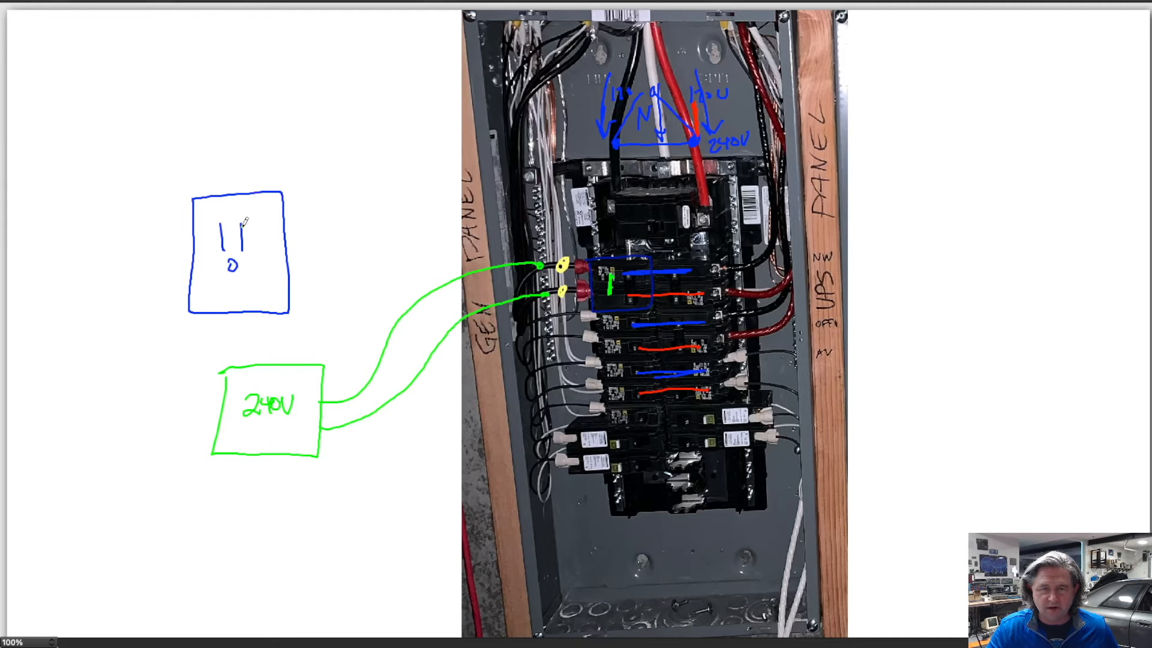
drag(280, 195, 540, 235)
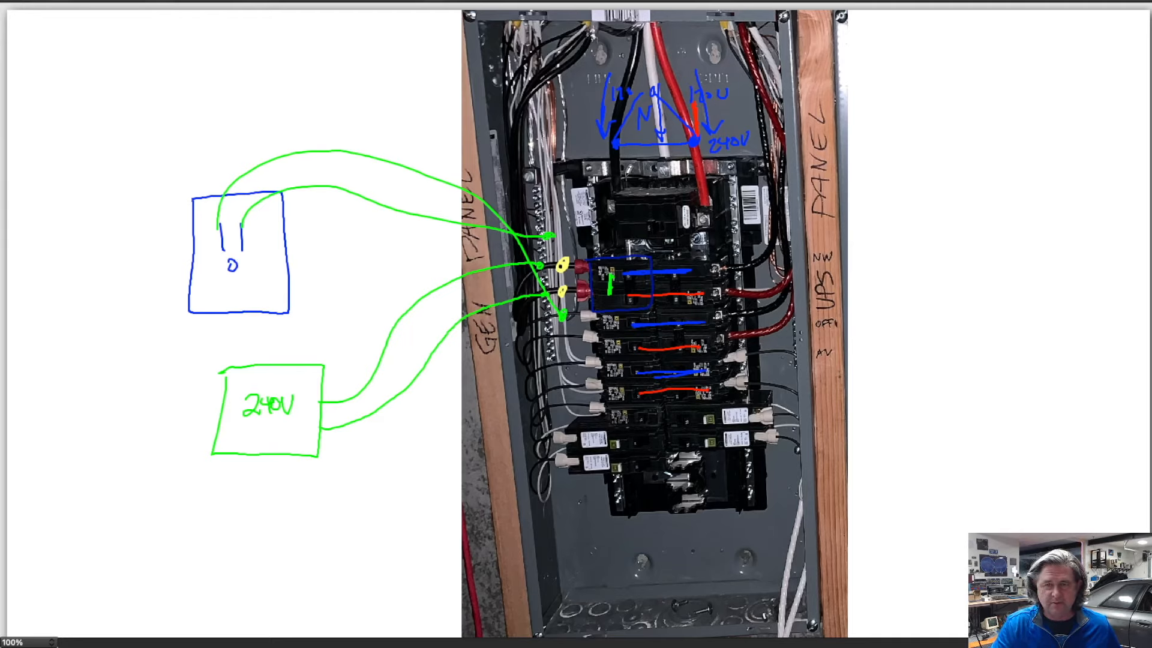
Circle current sensor spots in light blue on the incoming legs and the neutral
click(612, 165)
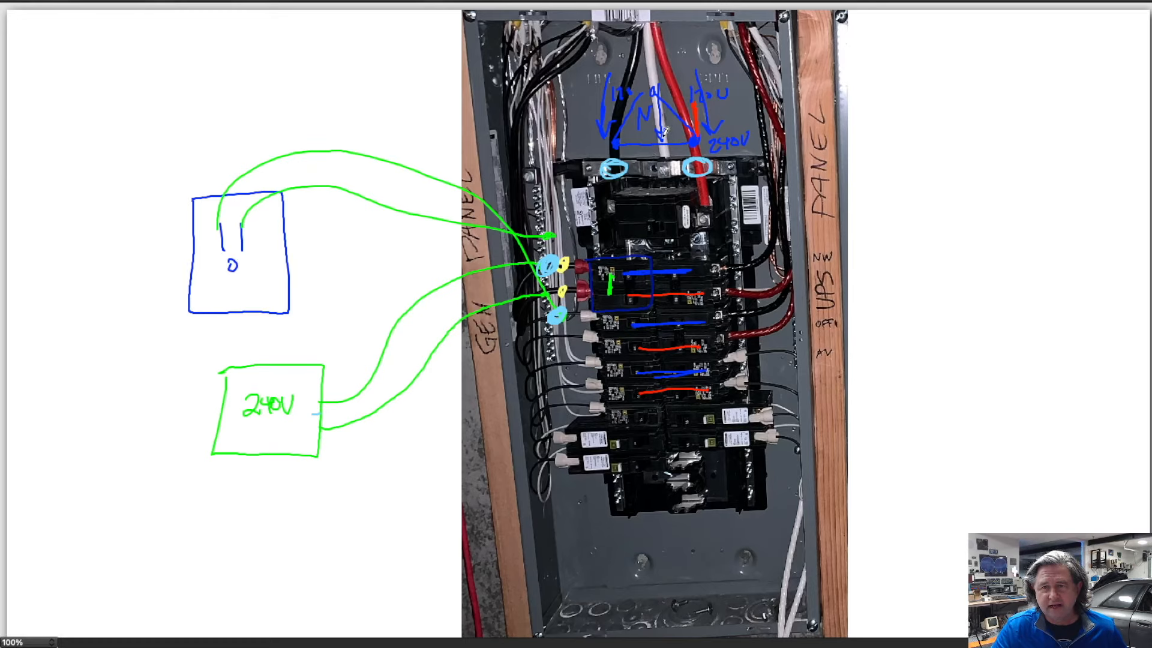
click(654, 139)
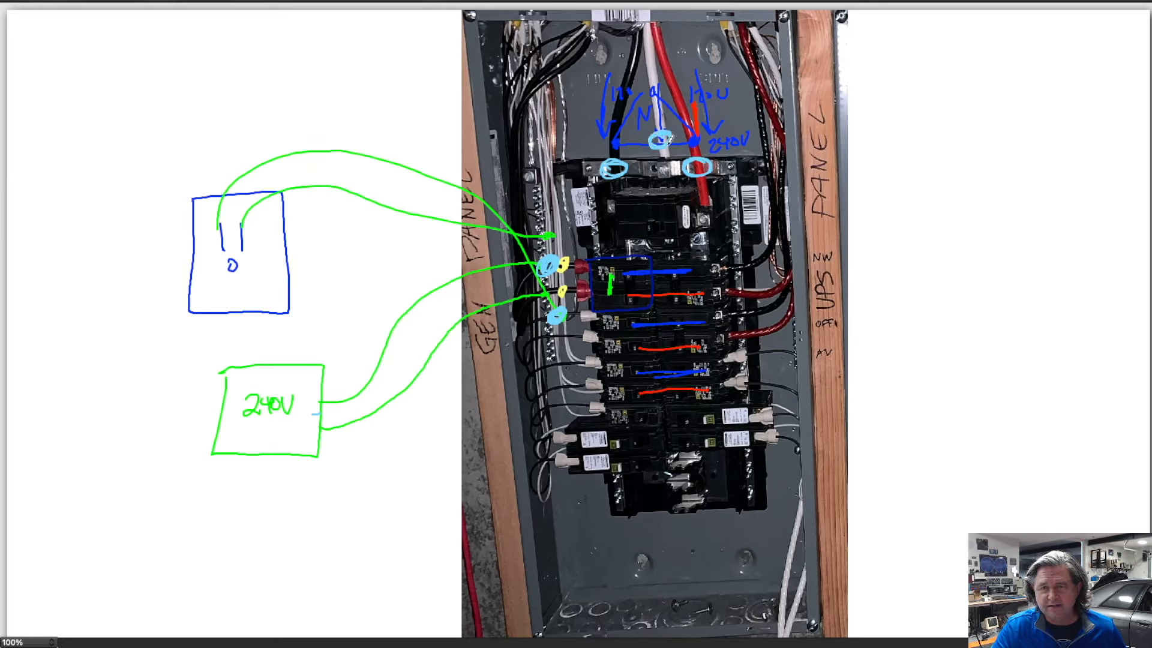